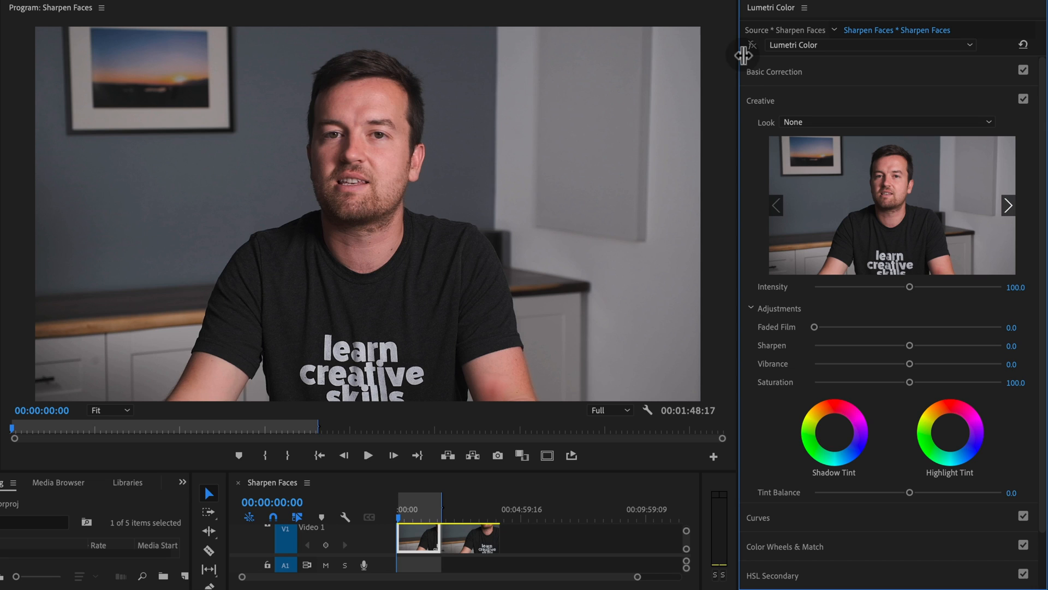
mouse_move(750, 45)
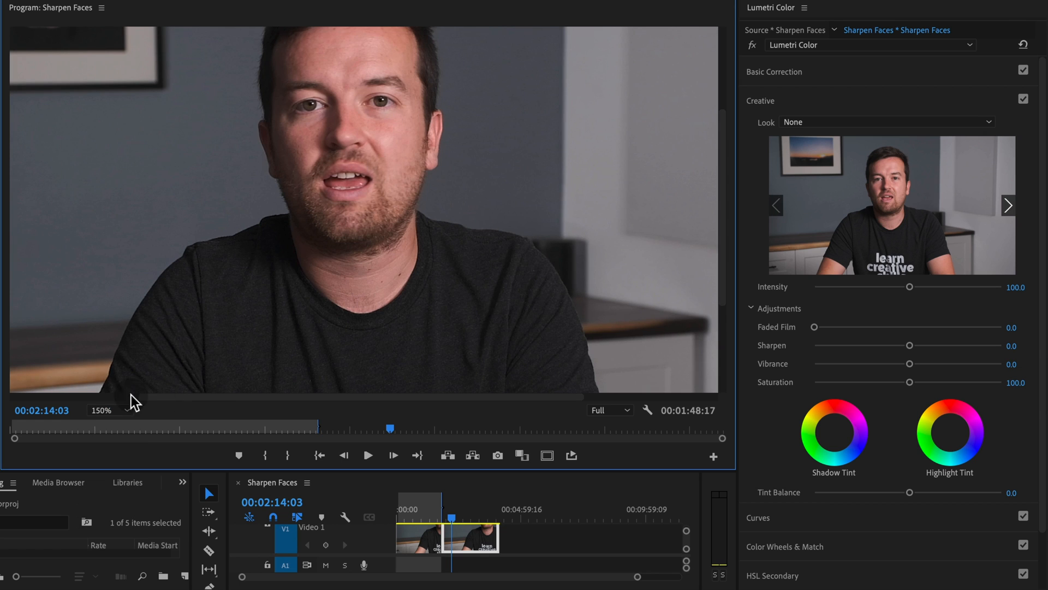
Set the Program monitor zoom back to Fit so the whole frame is visible
left_click(111, 410)
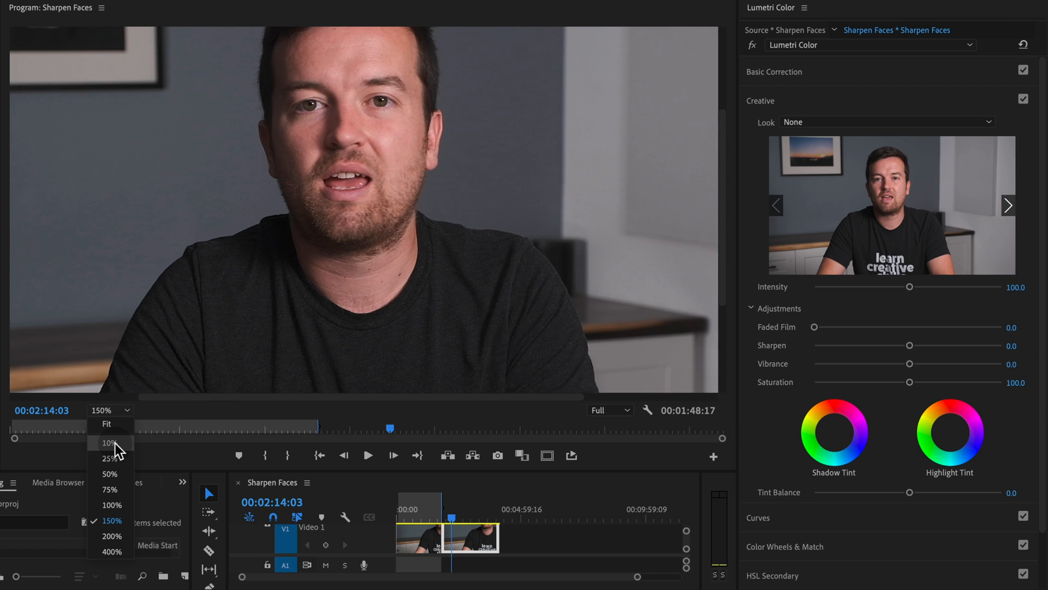
left_click(106, 423)
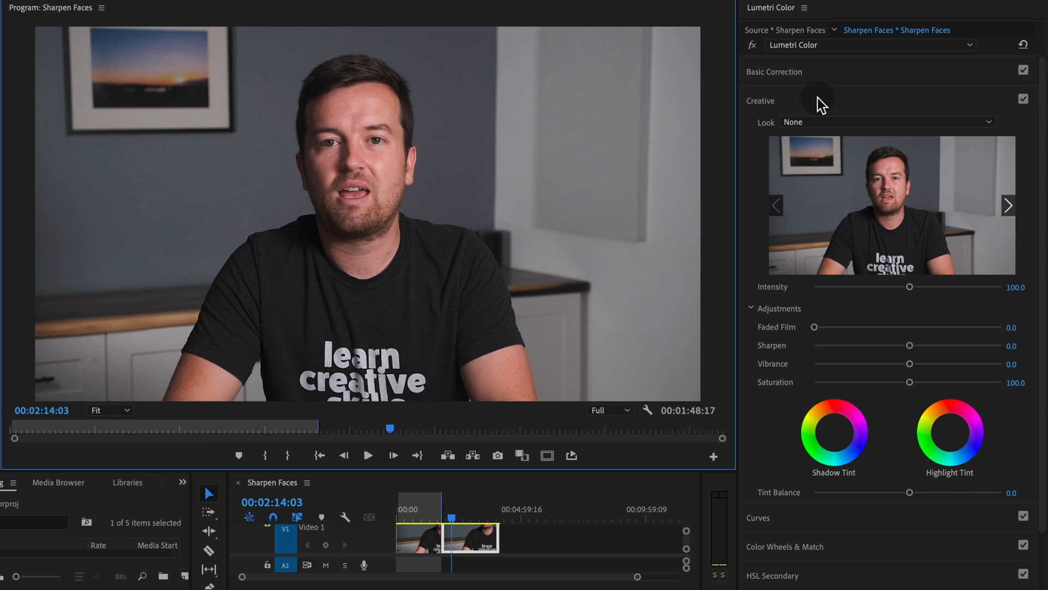
mouse_move(852, 107)
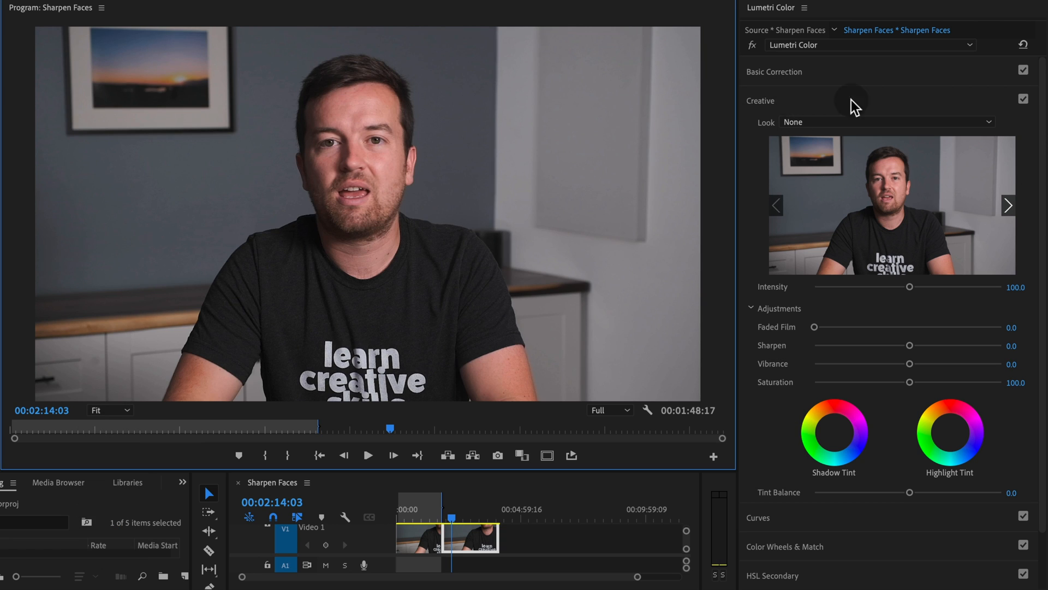
Drag the Creative Sharpen slider to 100, back to 0, and up to 100 again
left_click_drag(910, 346, 1001, 346)
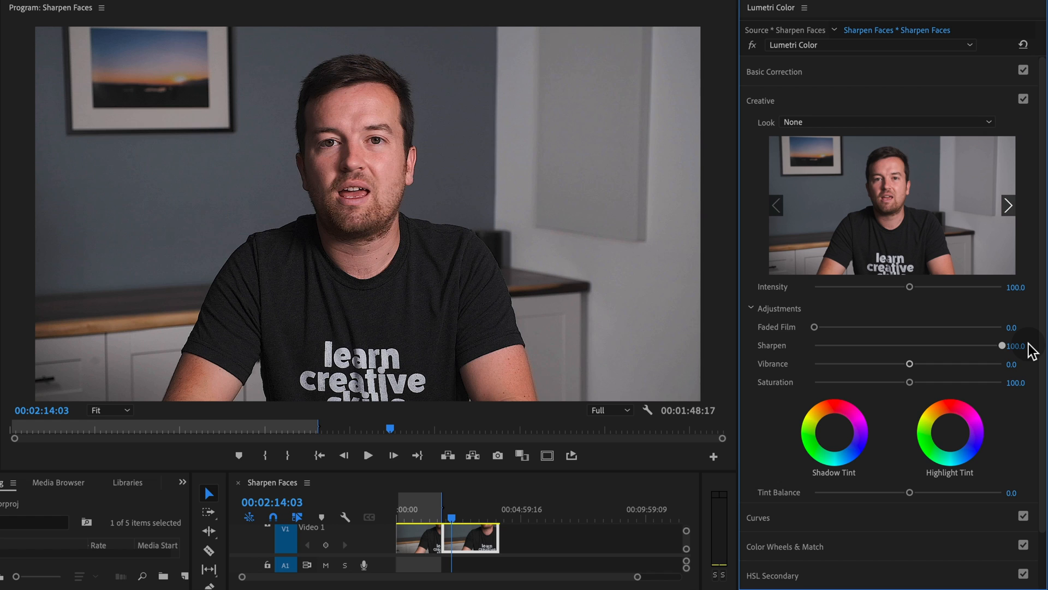
left_click_drag(1001, 346, 927, 346)
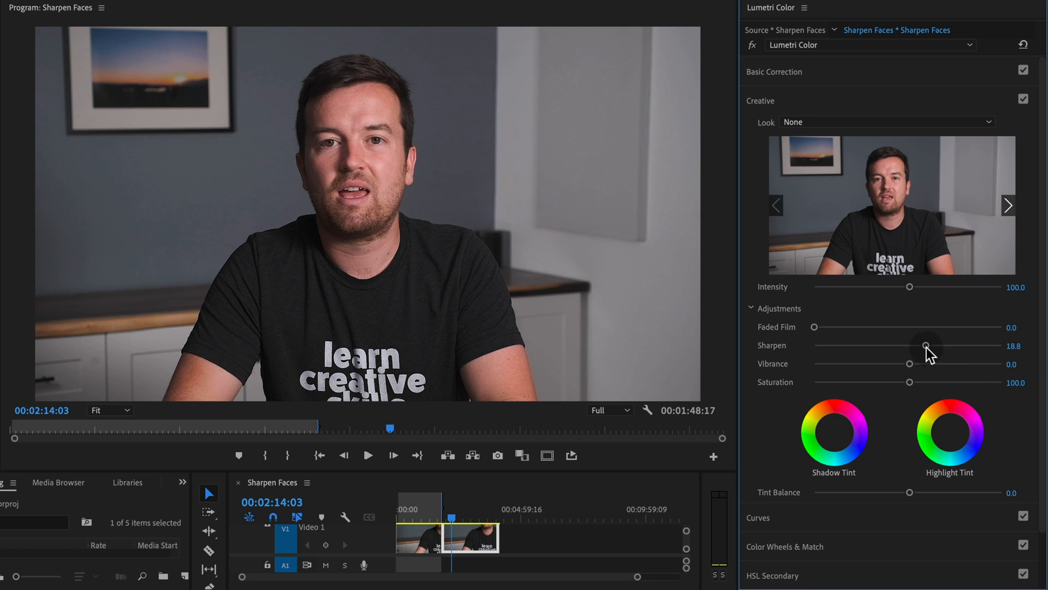
left_click_drag(927, 346, 909, 346)
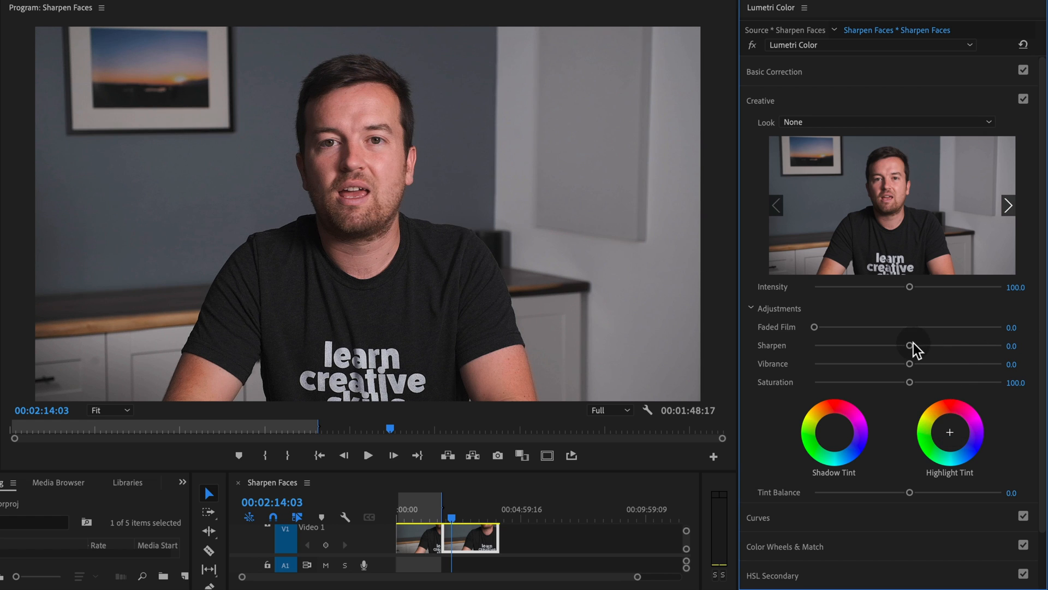
left_click_drag(910, 345, 1016, 345)
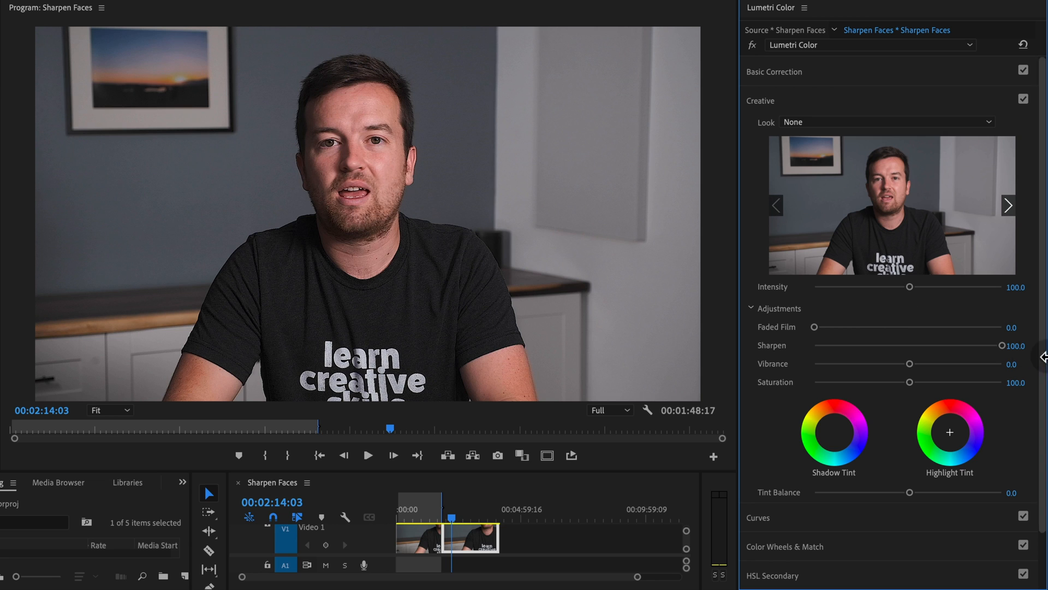
left_click_drag(1006, 346, 910, 346)
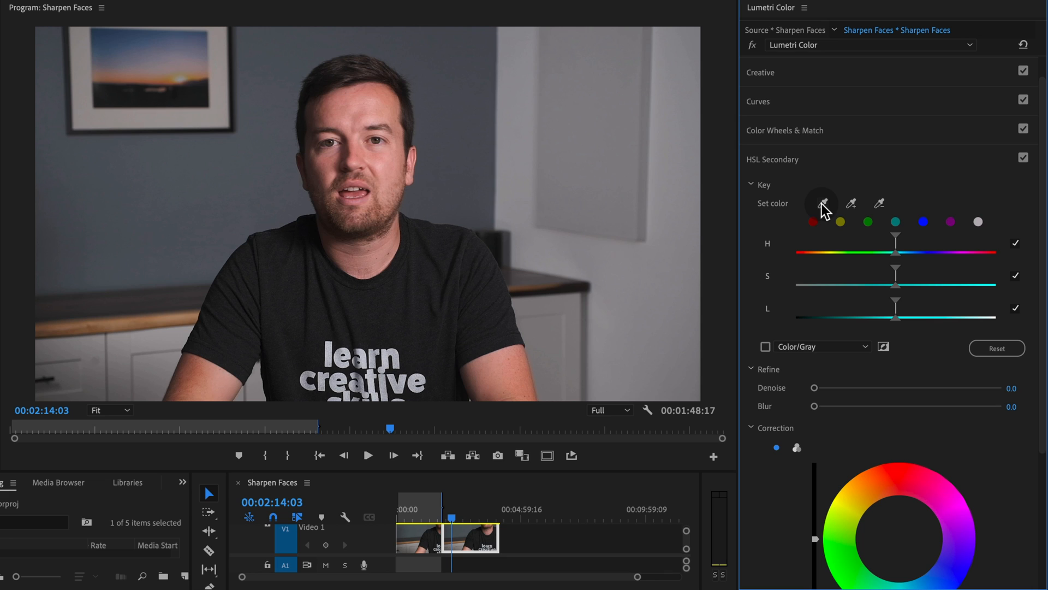
Sample the face's skin tone with the Set Color eyedropper and preview it as Color/Gray
left_click(822, 203)
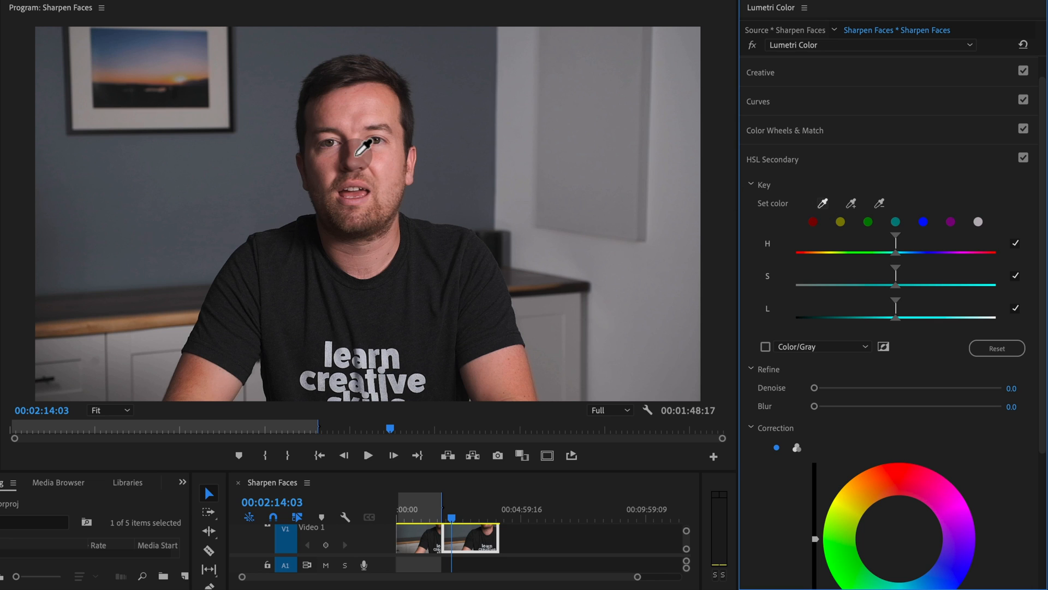
left_click(359, 148)
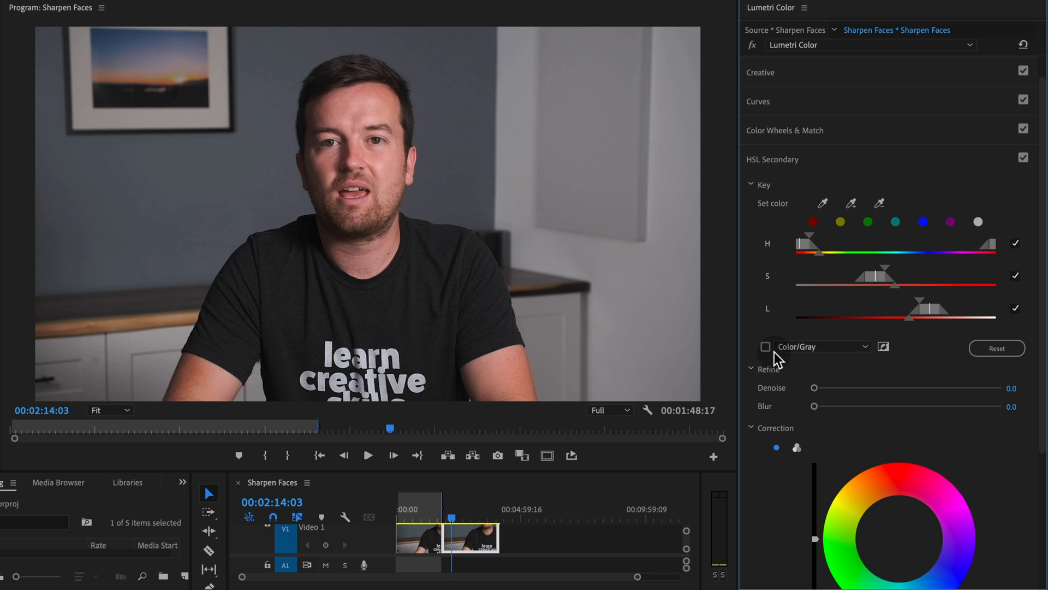
left_click(765, 346)
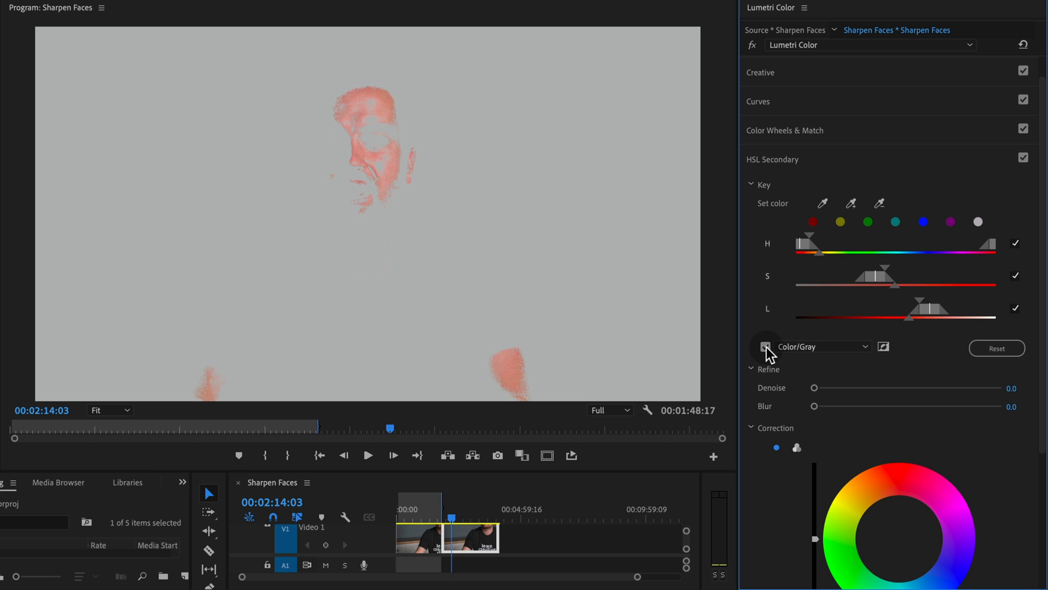
left_click(766, 346)
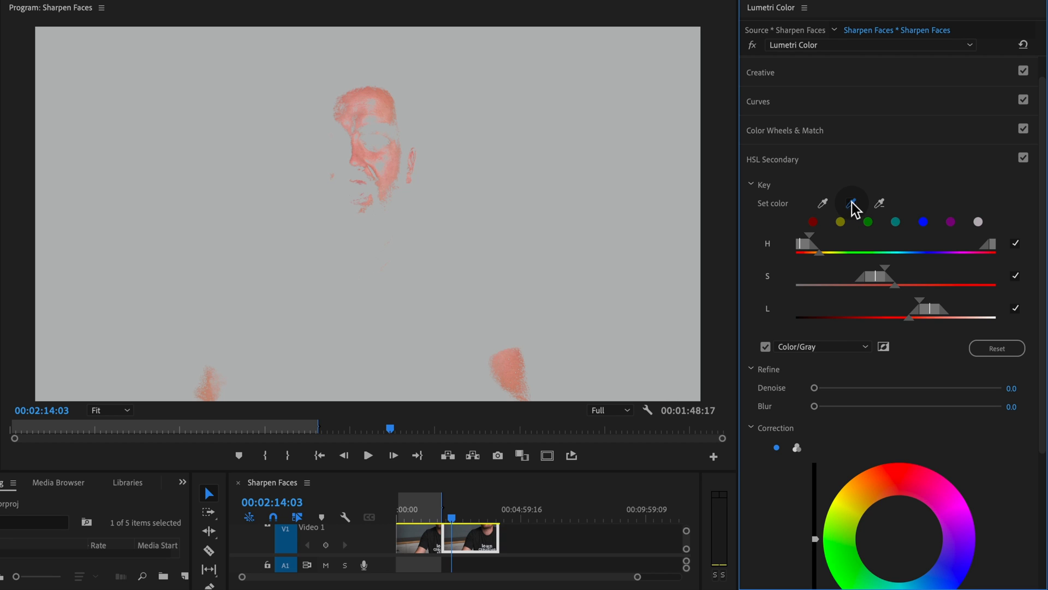
left_click(851, 203)
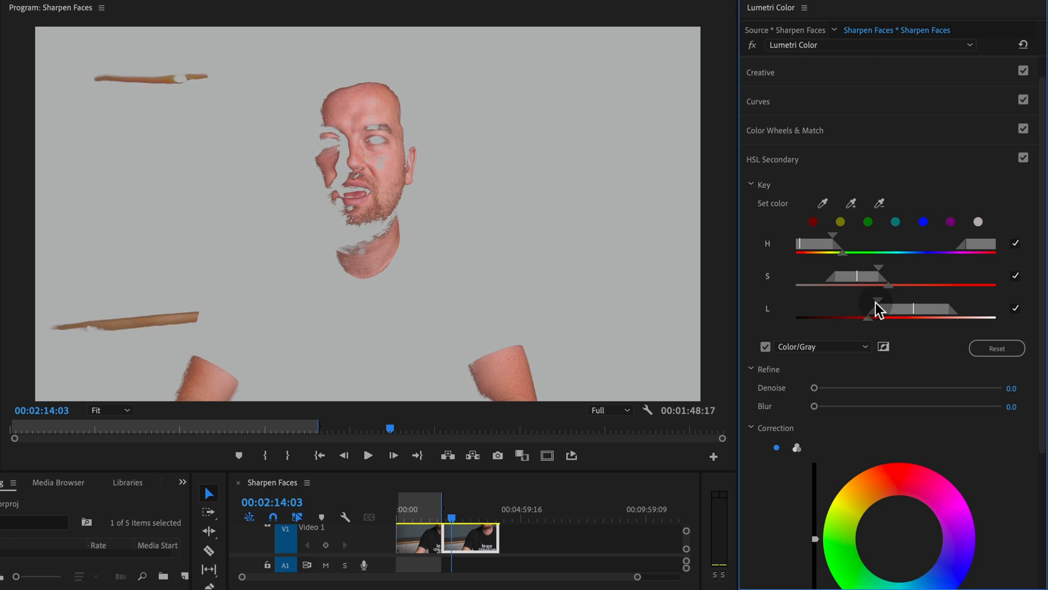
Widen the L range into darker skin, then raise Refine Blur and Denoise to soften the mask
left_click_drag(862, 308, 802, 308)
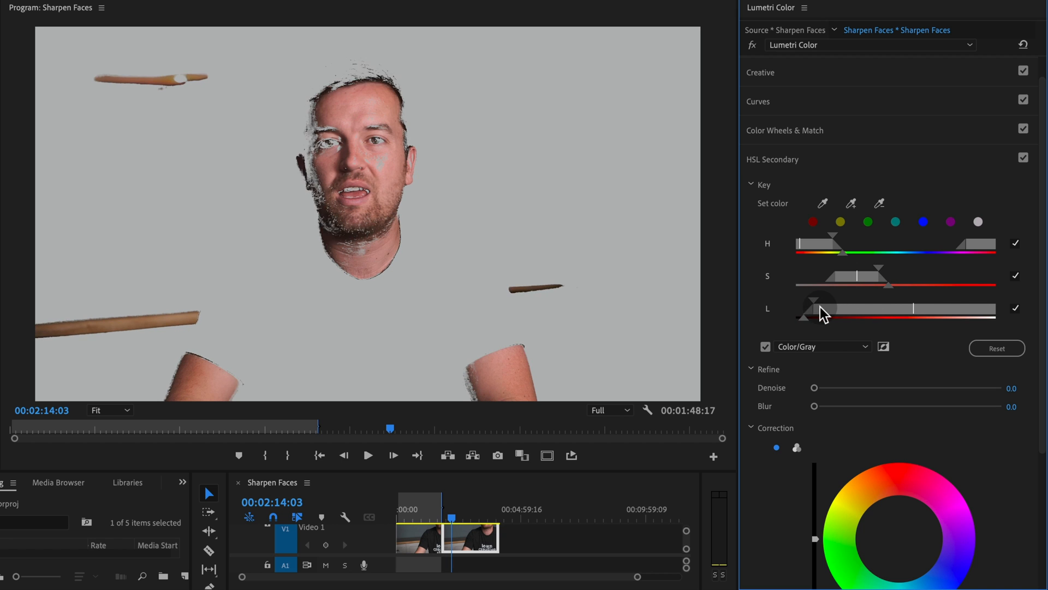
left_click_drag(806, 309, 817, 309)
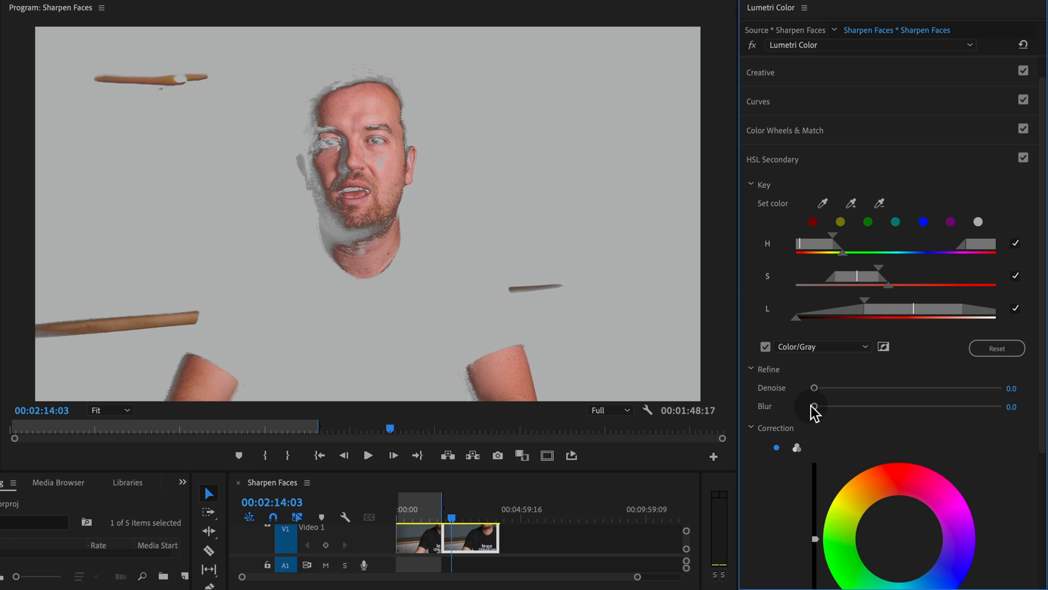
left_click_drag(815, 406, 845, 406)
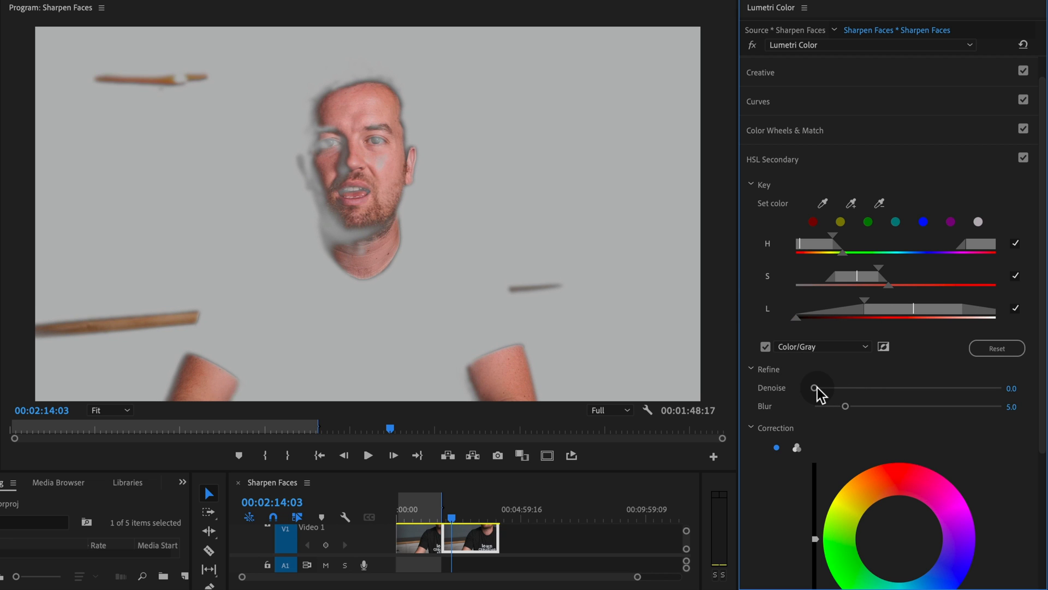
left_click_drag(845, 406, 868, 406)
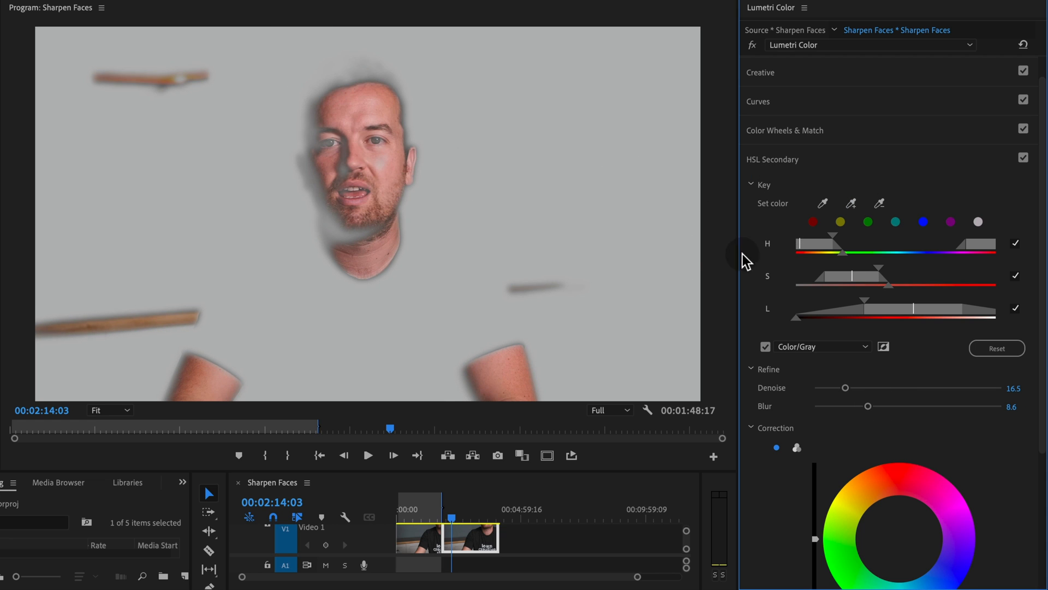
mouse_move(328, 233)
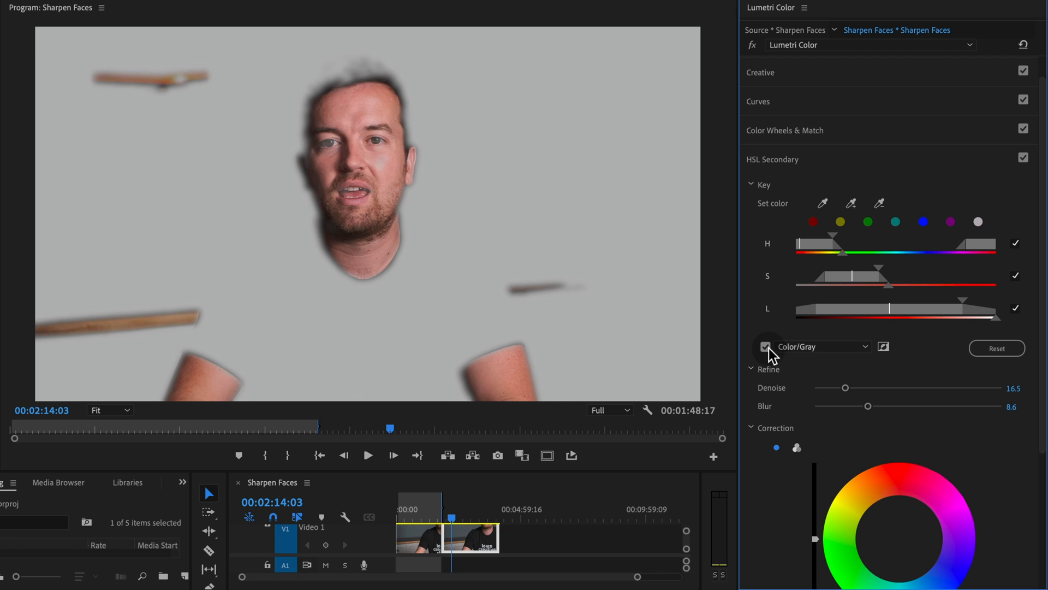
Turn off the Color/Gray preview and set HSL Secondary Sharpen to 58.6
left_click(767, 346)
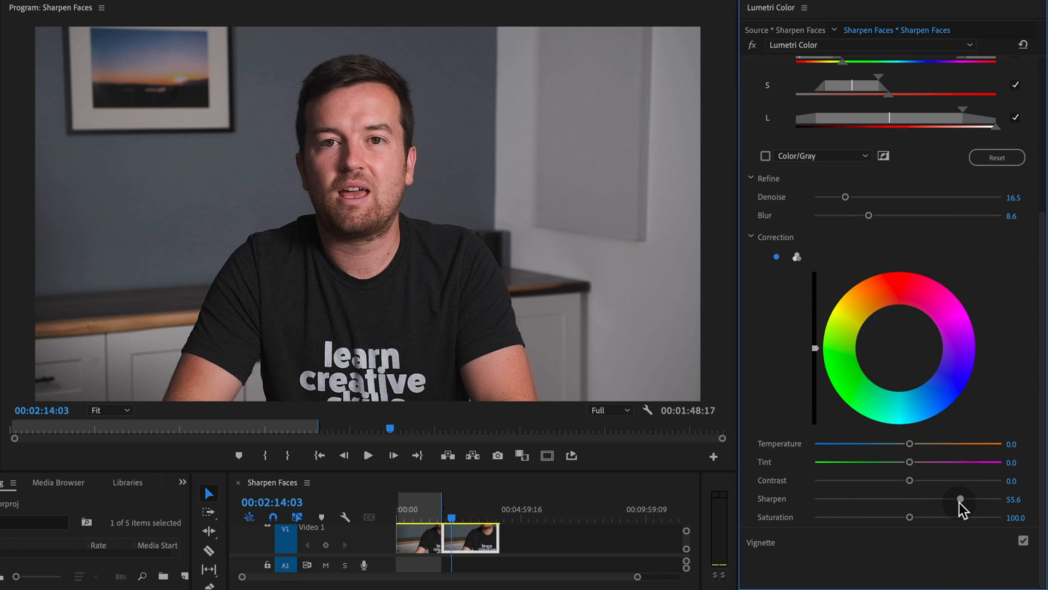
left_click_drag(960, 499, 963, 499)
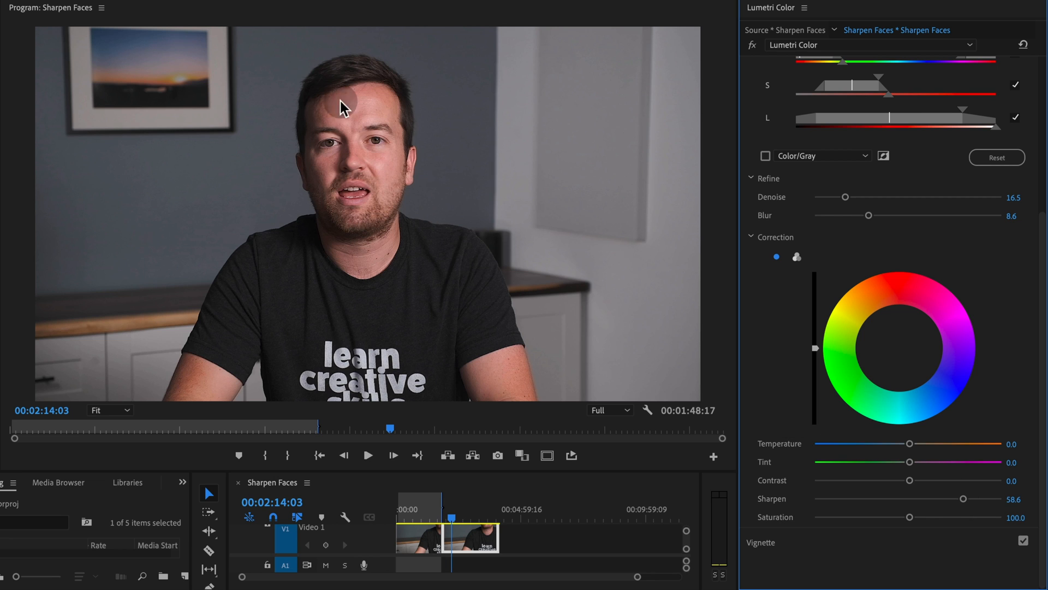
mouse_move(215, 187)
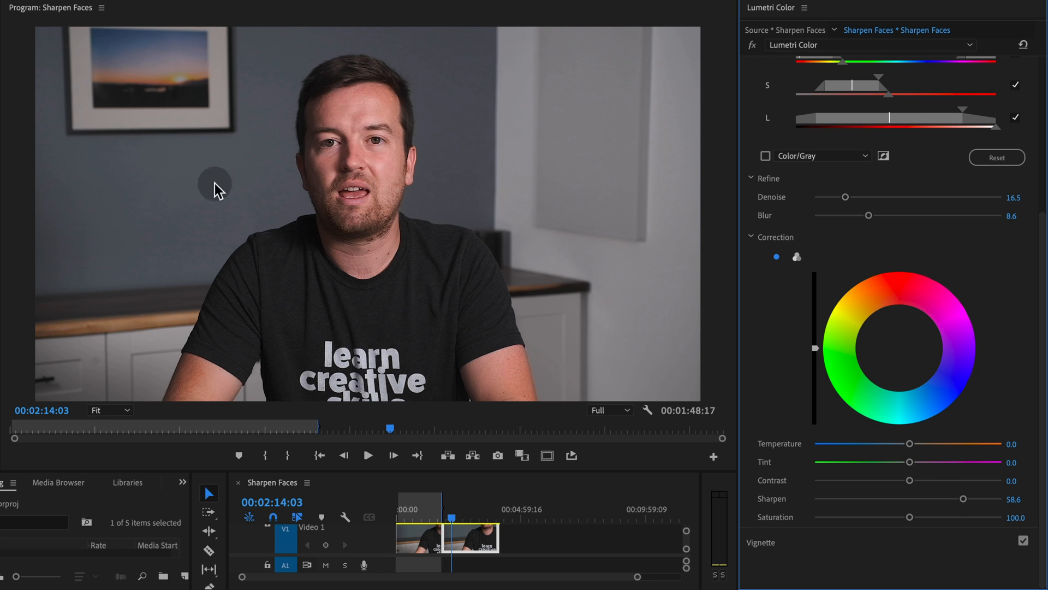
mouse_move(1040, 397)
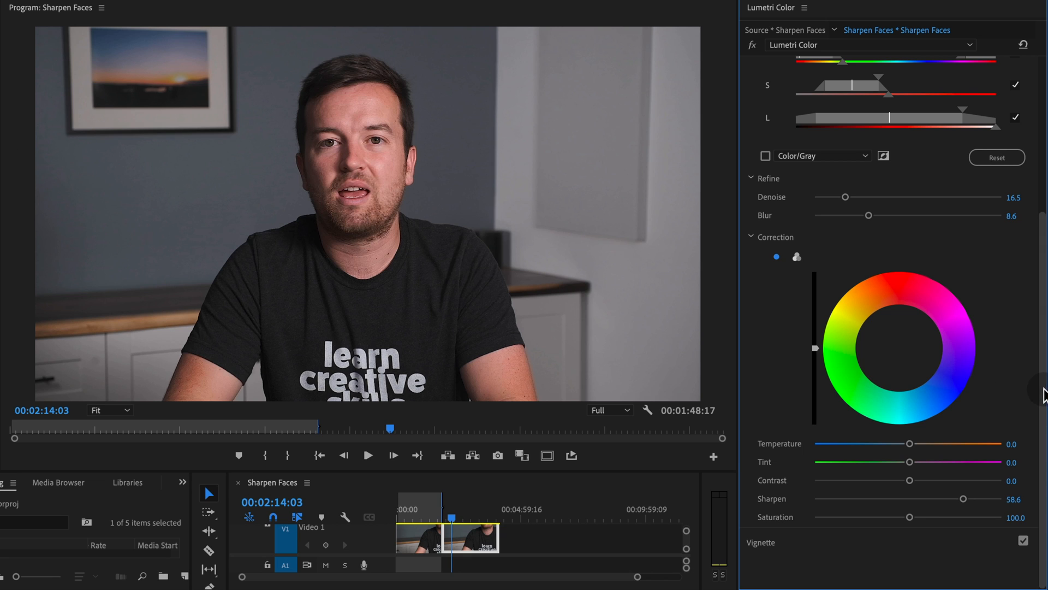
Set the face's Contrast to 27.8 and Saturation to 91
left_click_drag(909, 481, 941, 480)
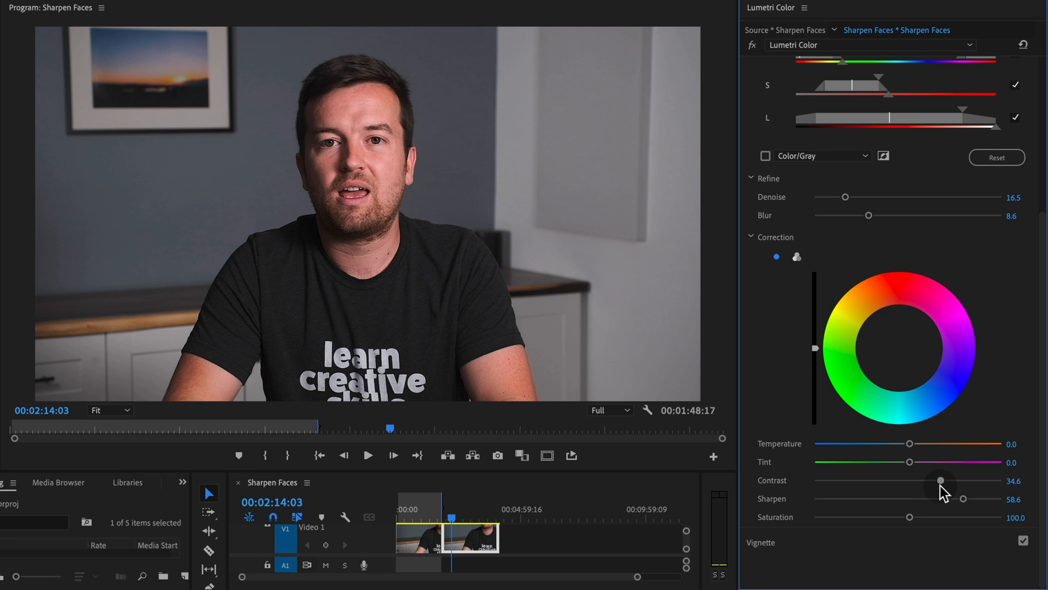
left_click_drag(942, 481, 939, 481)
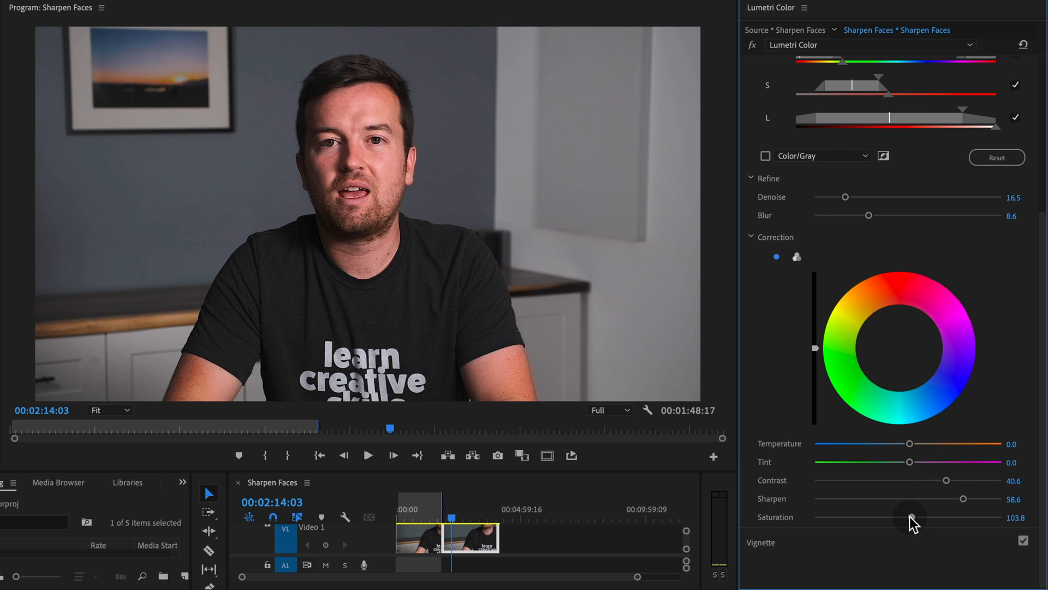
left_click_drag(909, 517, 900, 516)
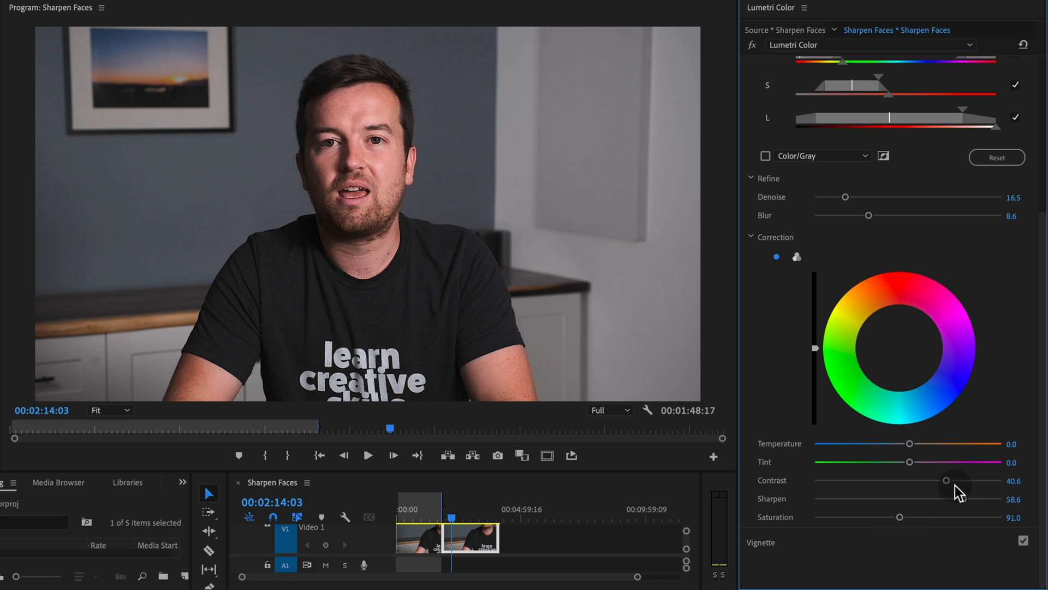
left_click_drag(946, 480, 935, 482)
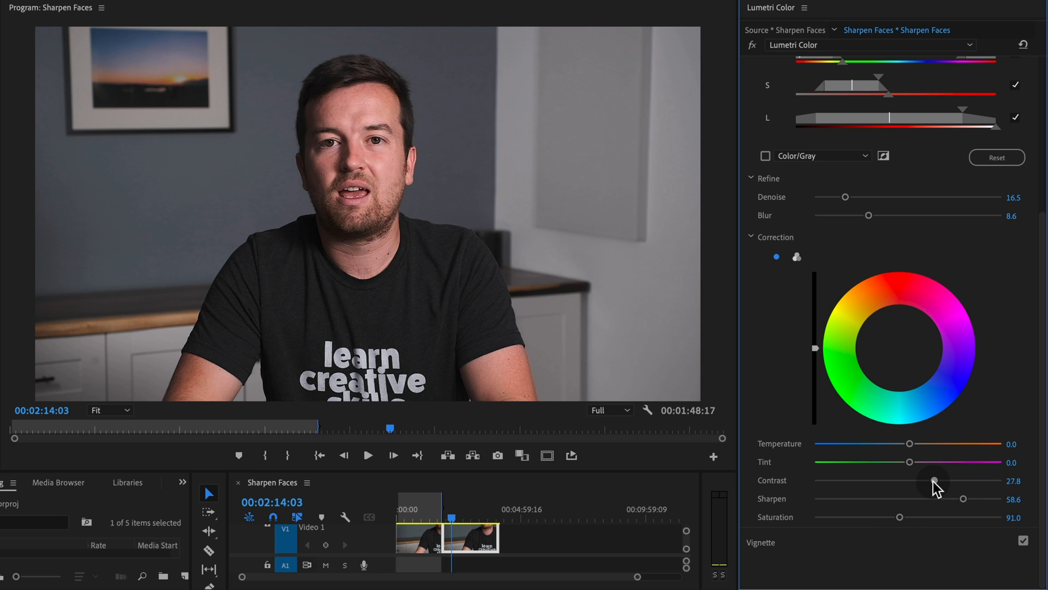
mouse_move(746, 324)
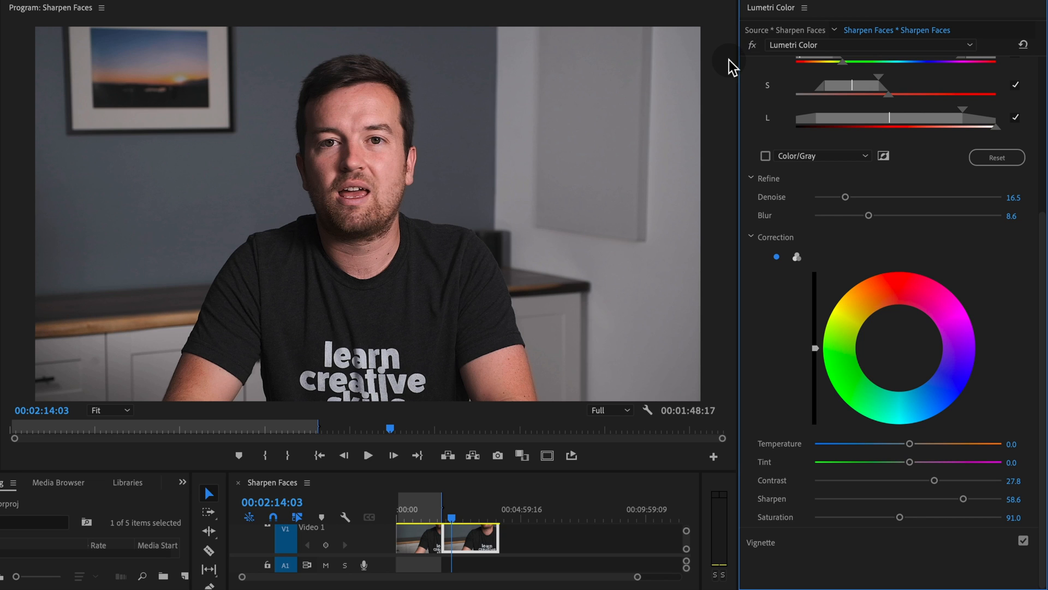
mouse_move(303, 276)
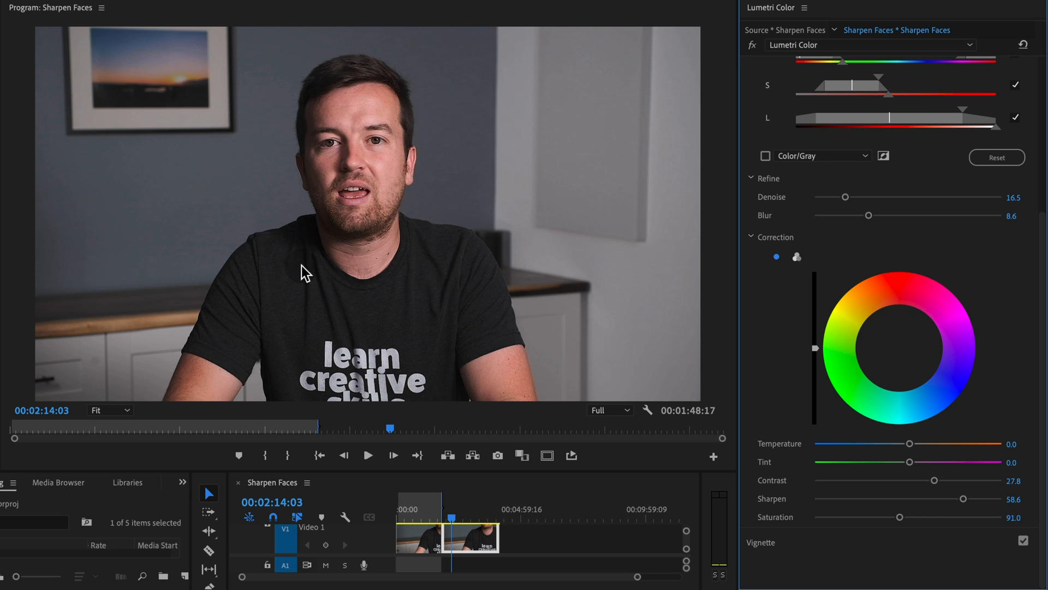